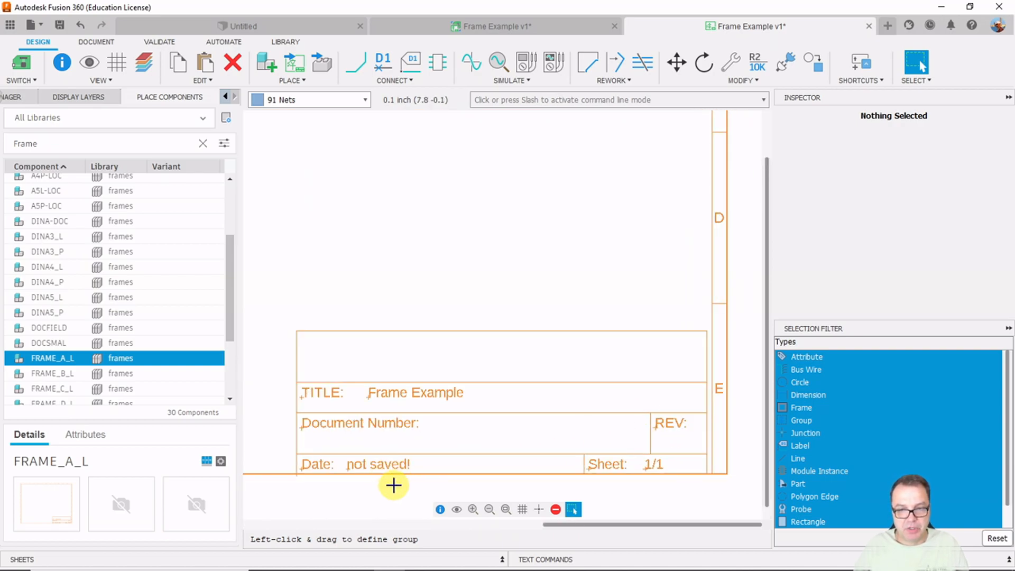
# Step: Select the 'Frame Example' title text to show its DRAWING_NAME attribute at 7.5, 0.75
pyautogui.click(415, 394)
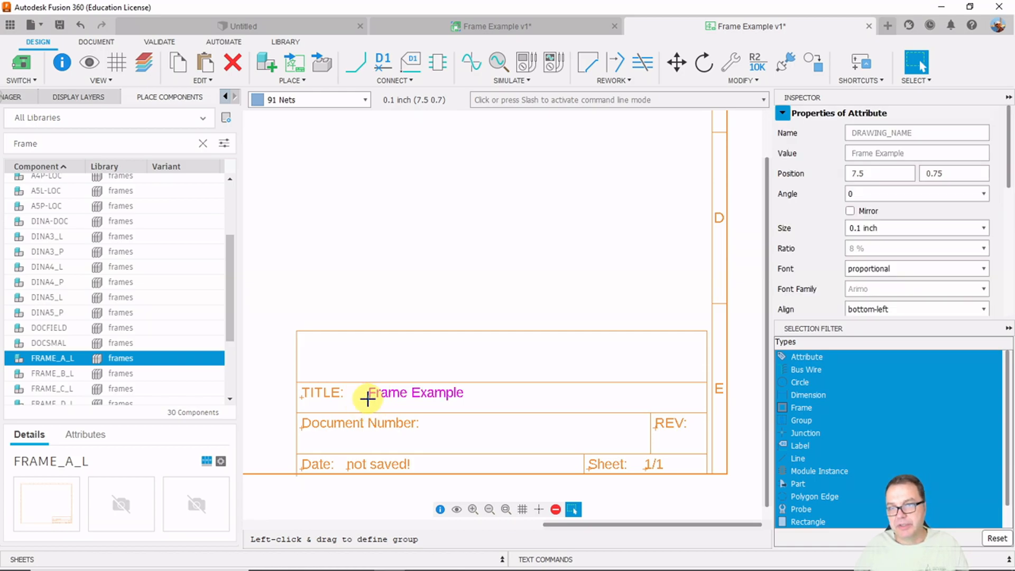
pyautogui.click(97, 41)
pyautogui.write('res')
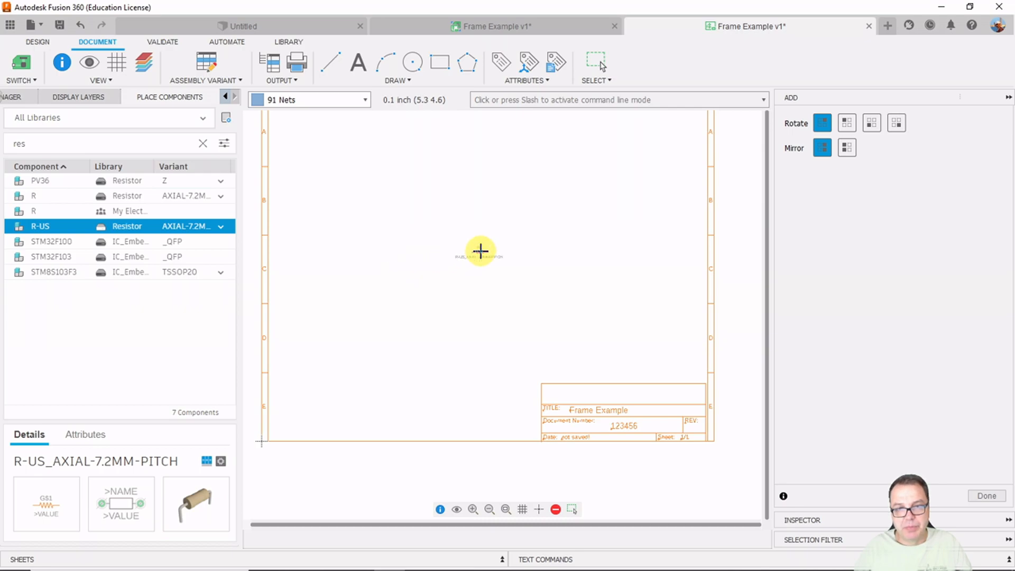
# Step: Choose the R-US resistor with the AXIAL-7.2MM-PITCH variant for placement
pyautogui.click(480, 252)
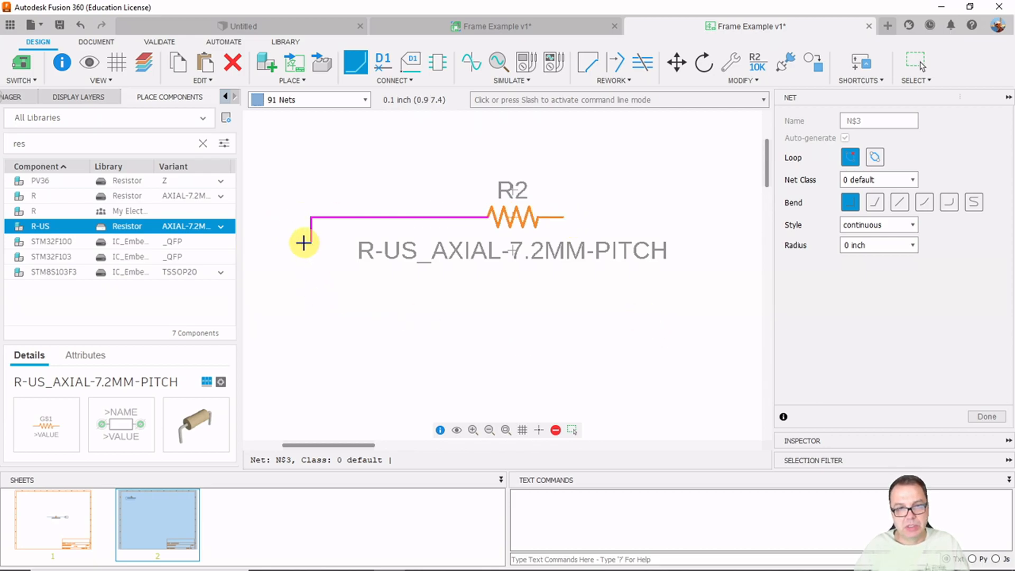
# Step: Start a net wire N$3 from resistor R2's pin on sheet 2
pyautogui.click(53, 518)
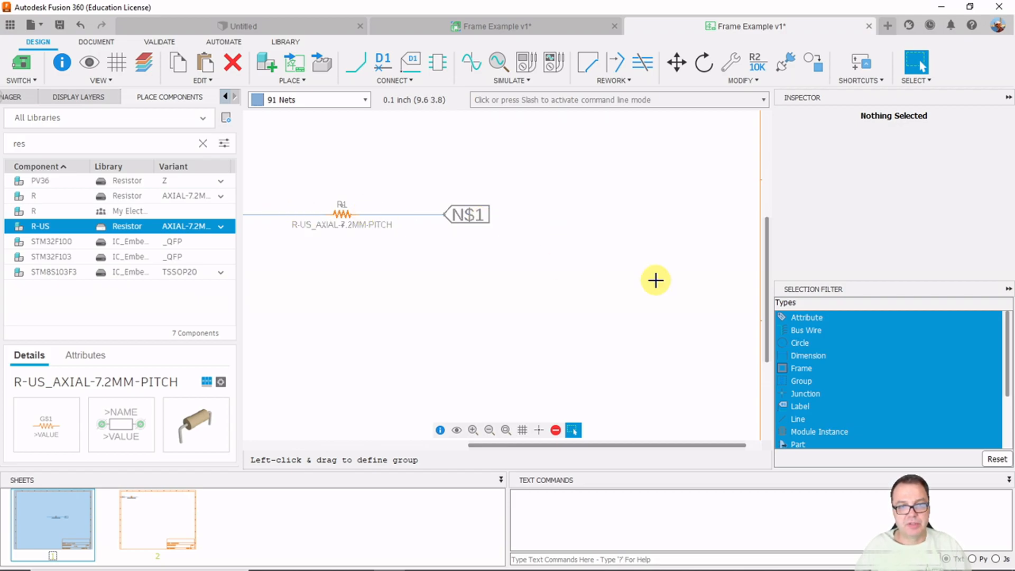
# Step: Rename R2's net on sheet 2 to N$1, merging it with R1's net on sheet 1
pyautogui.click(156, 524)
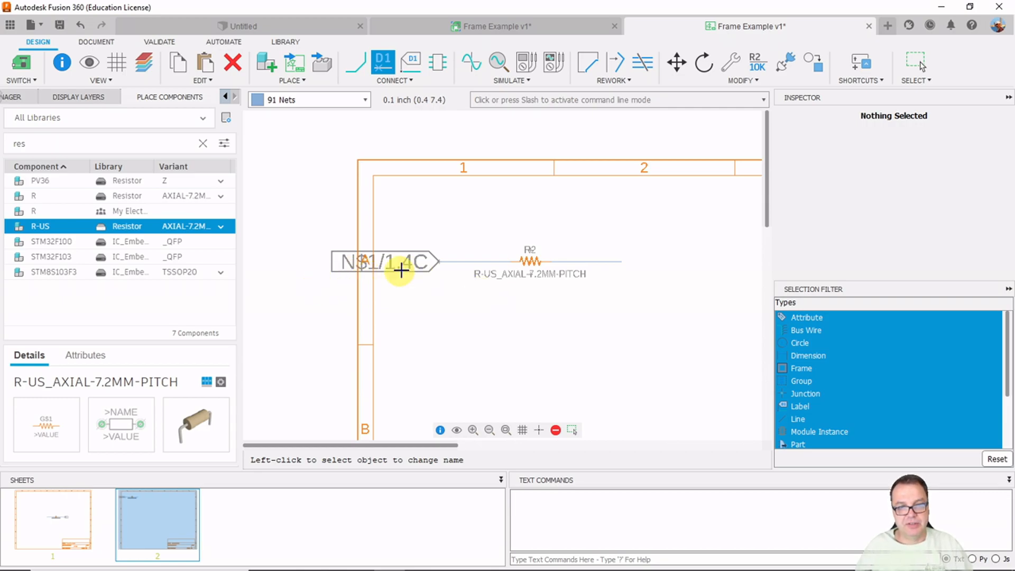